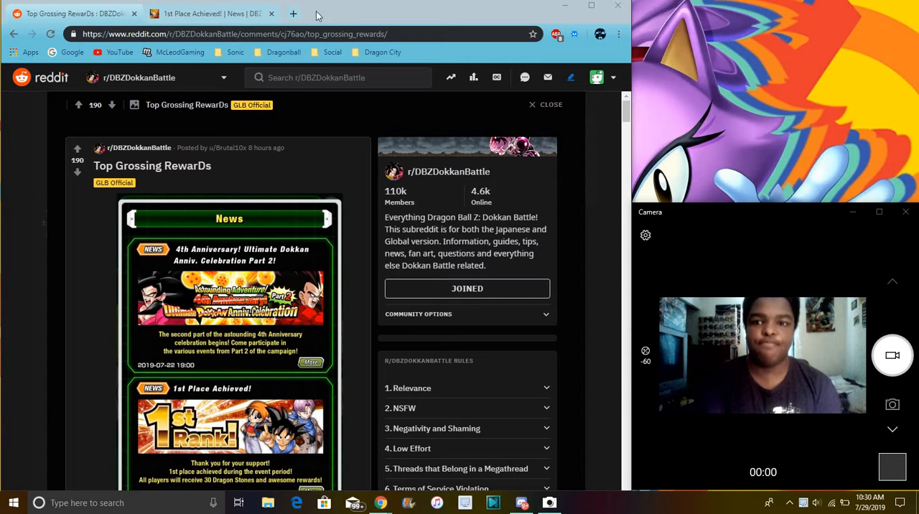
- Start a fresh browser tab alongside the Reddit Top Grossing RewarDs post
left_click(292, 14)
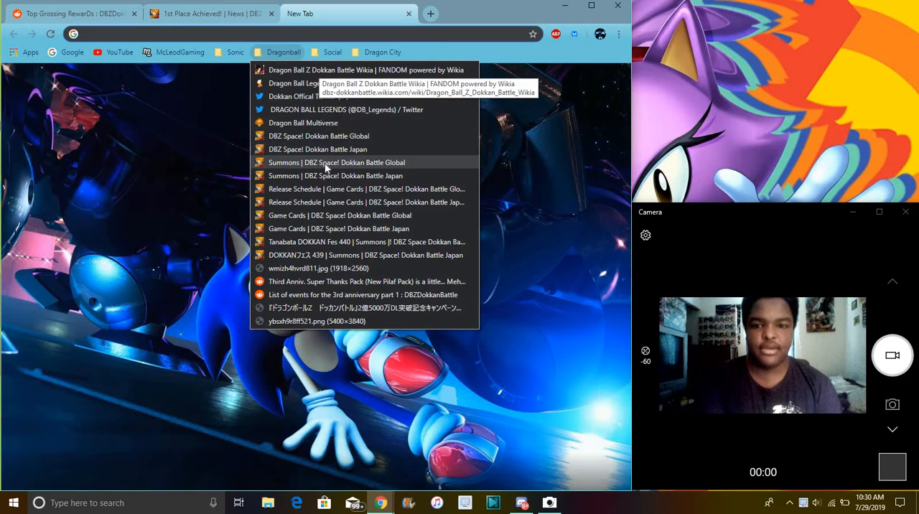
- Load the bookmarked DBZ Space Global summons page and check the Dokkan Festival (B) 7922 rates
left_click(336, 161)
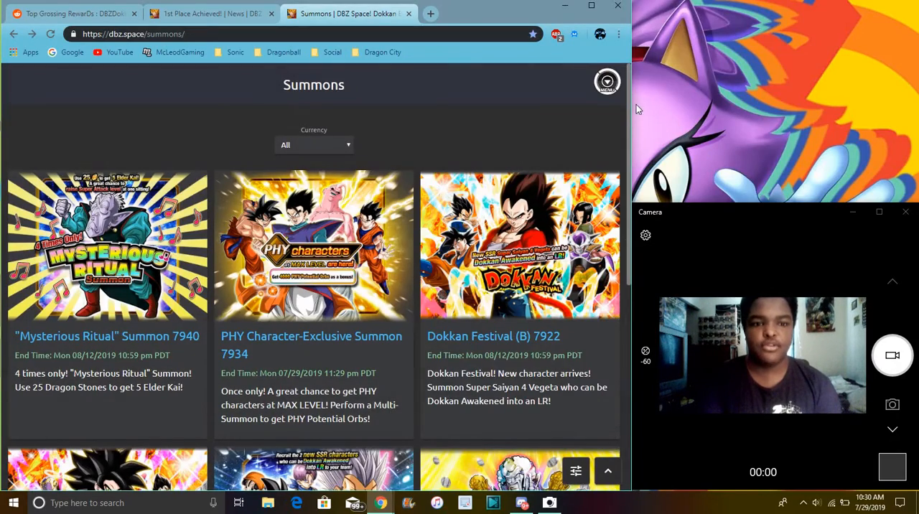
scroll("down", 3)
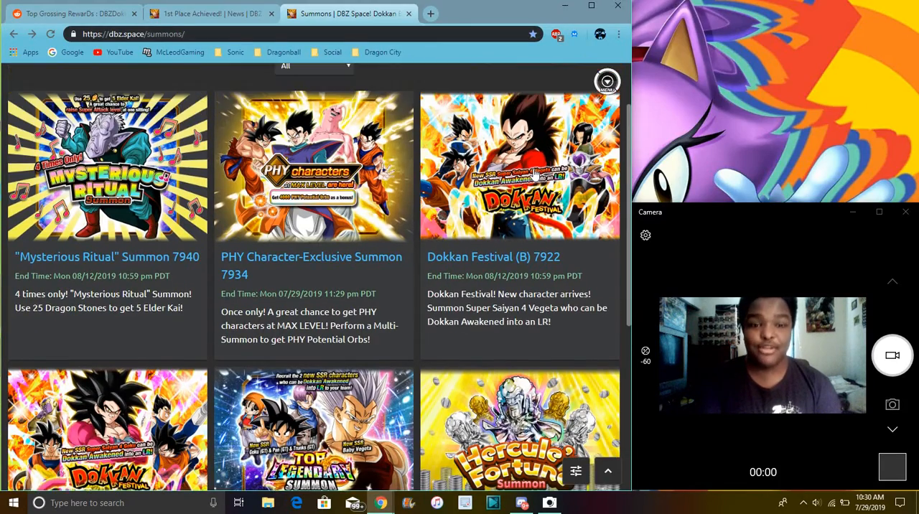
left_click(519, 165)
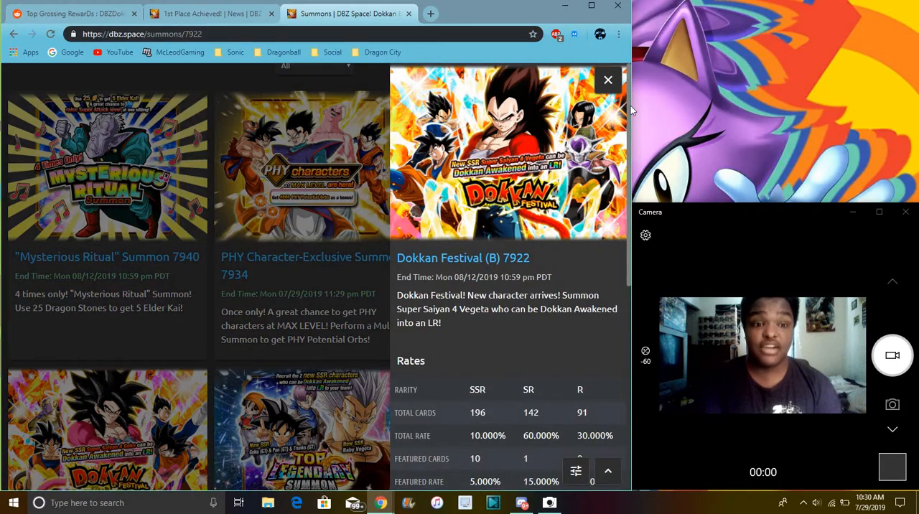
scroll("down", 3)
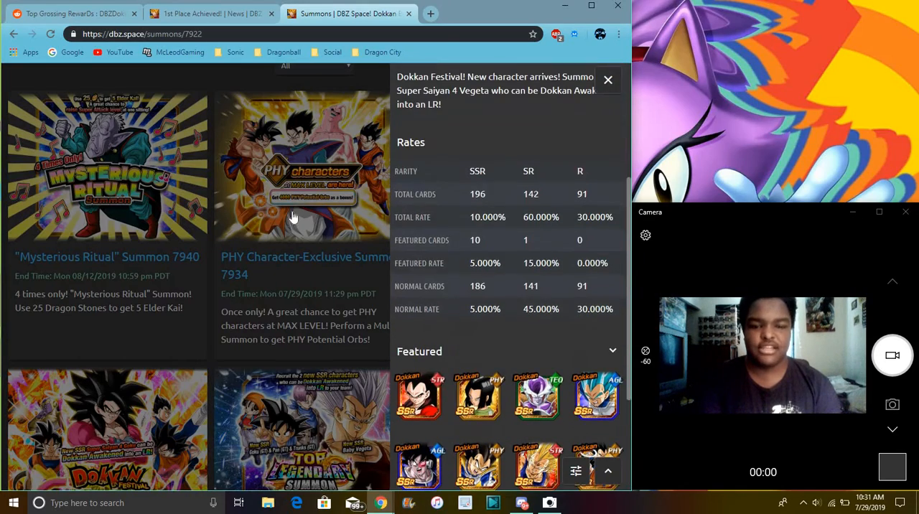
left_click(607, 79)
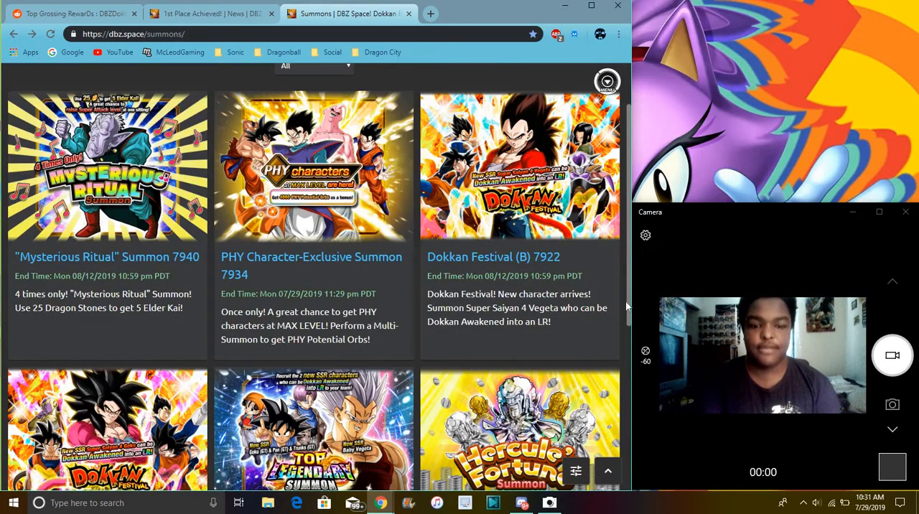
- Send Top Legendary Summon 7938 from the summons list into its own new tab
scroll("down", 3)
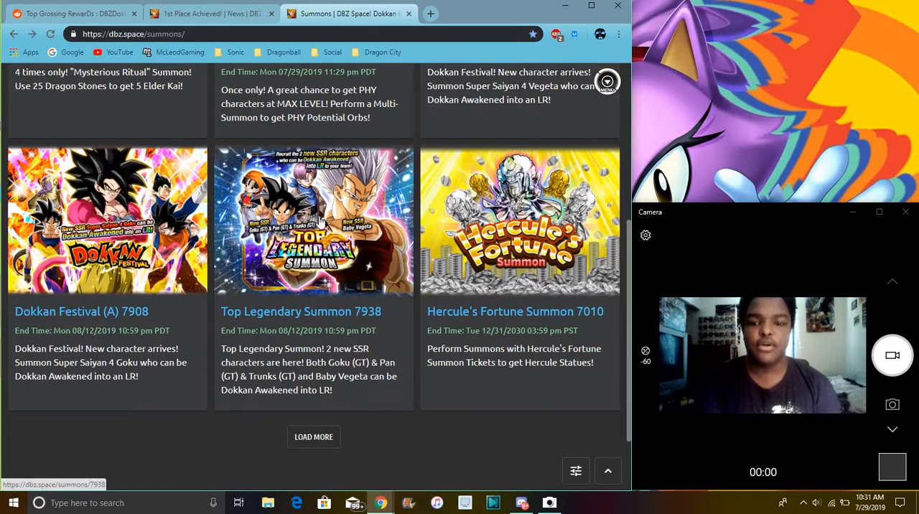
right_click(344, 237)
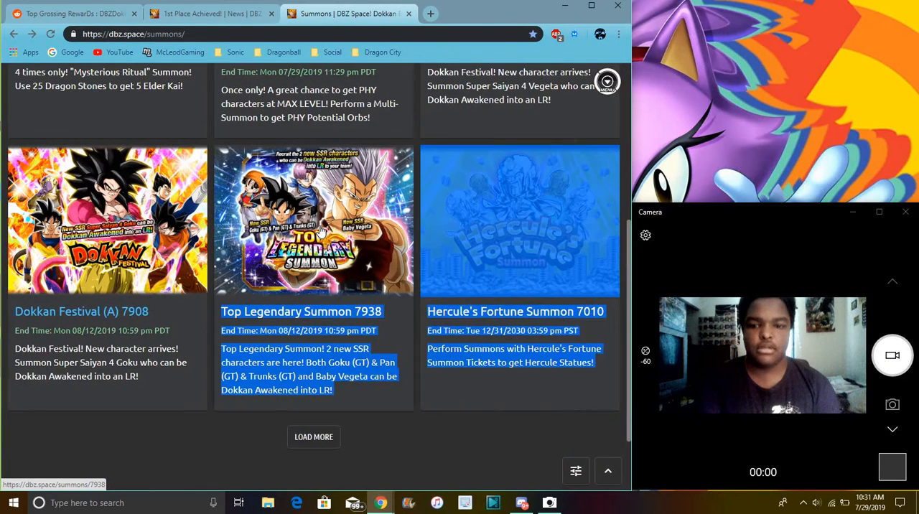
left_click(431, 13)
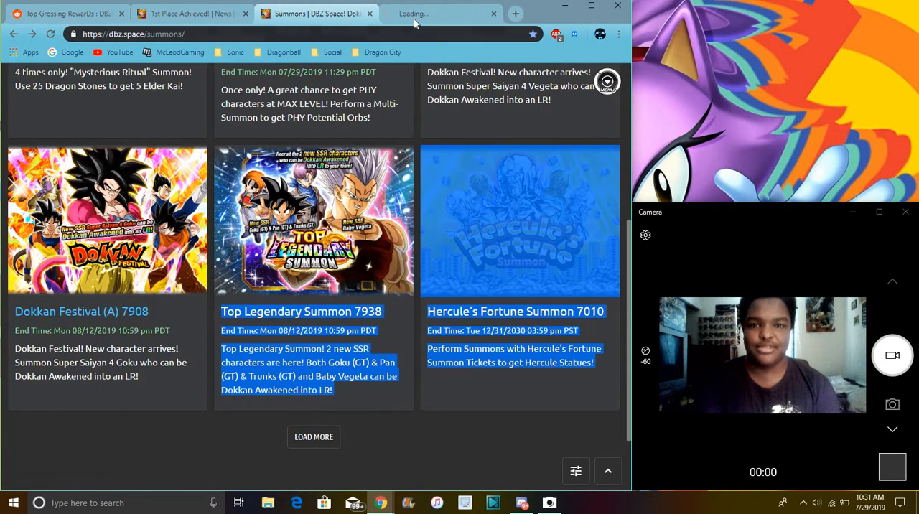
- Show the DBZ Space 1st Place Achieved! article after a brief glance at the Reddit post
left_click(190, 13)
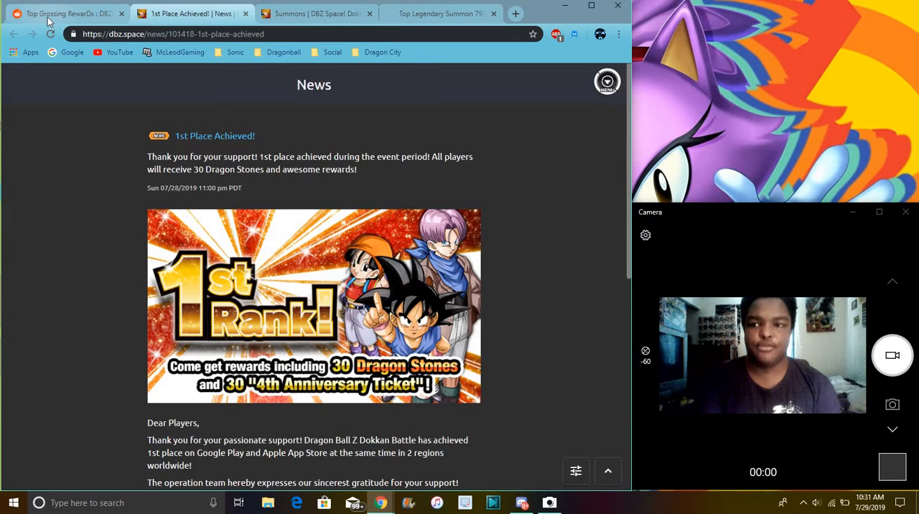
left_click(65, 13)
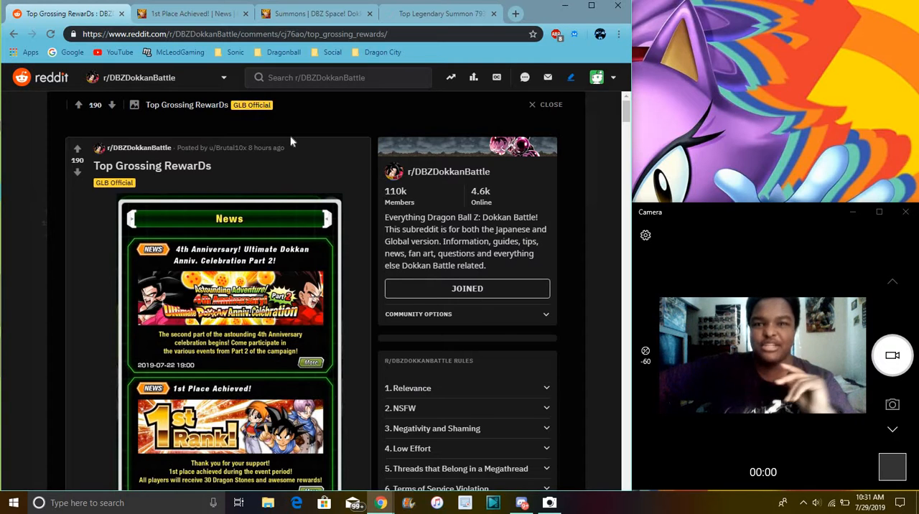
left_click(187, 13)
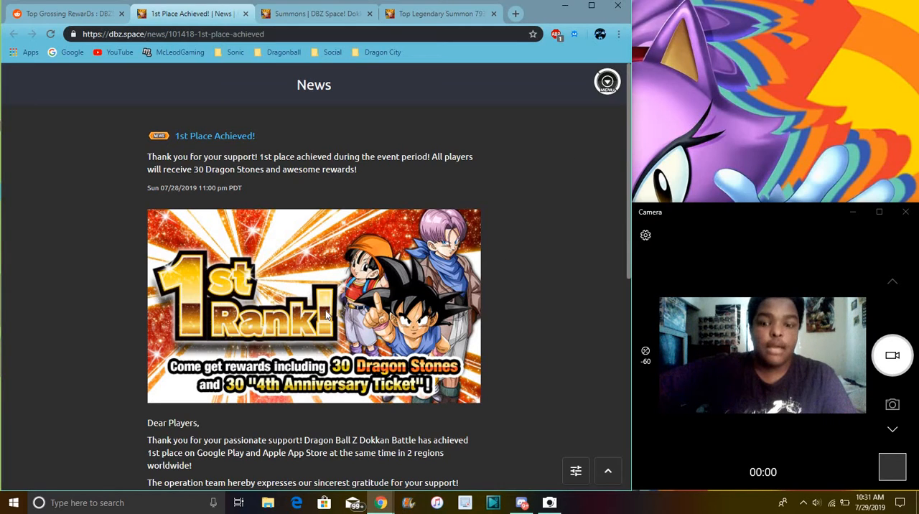
mouse_move(514, 157)
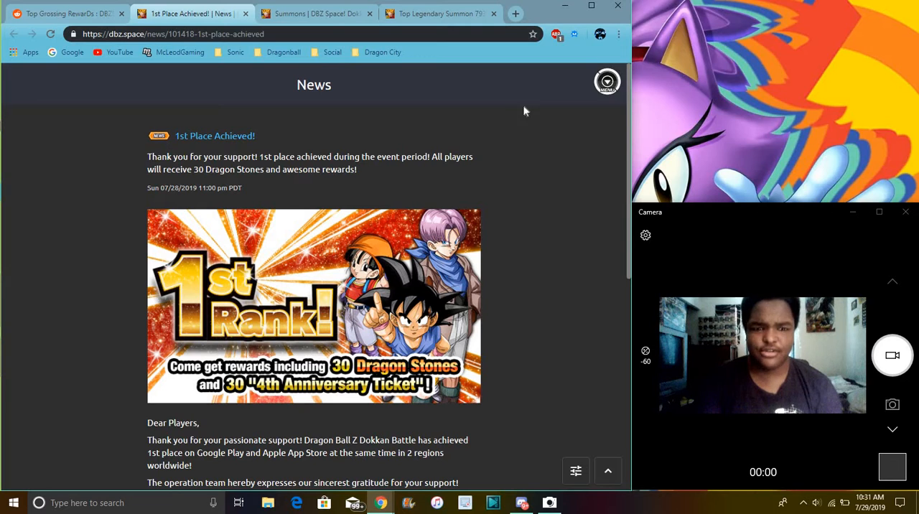
- Reach the 4th Anniversary Global page's Dragon Stones section on the Dokkan Battle wiki
left_click(515, 13)
type("https://dbz-dokkanbattle.fandom.com/wiki/Dragon_Ball_Z_Dokkan_Battle_Wikia")
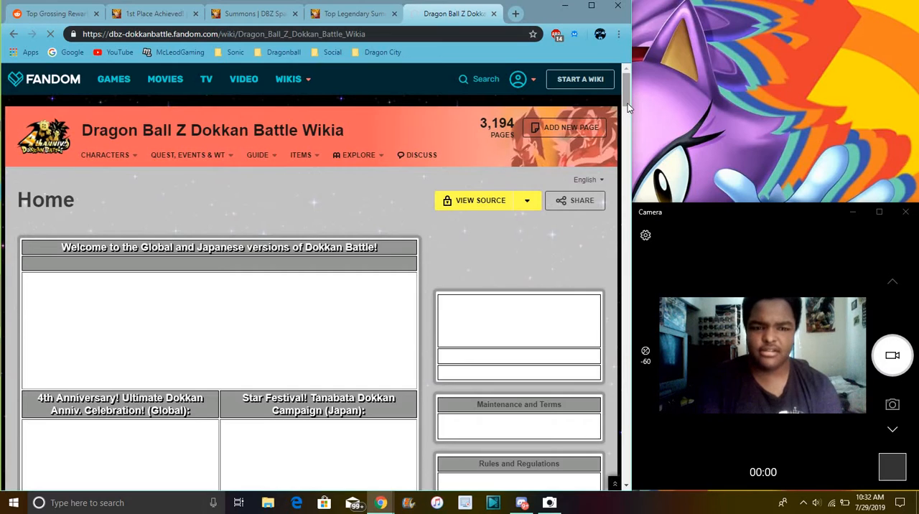
scroll("down", 3)
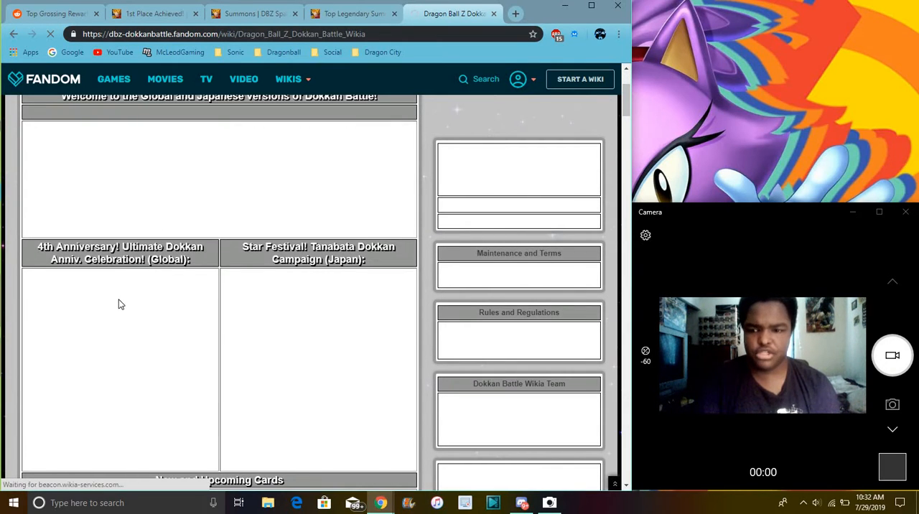
mouse_move(129, 362)
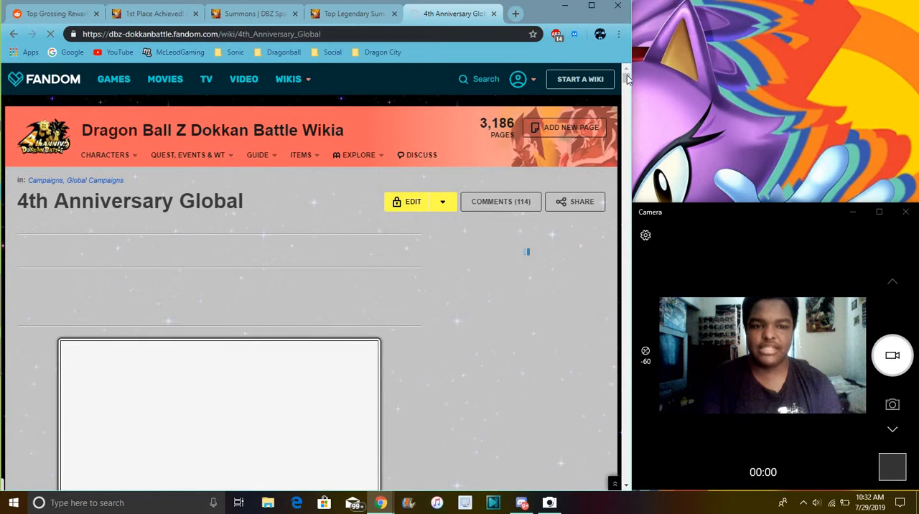
scroll("down", 3)
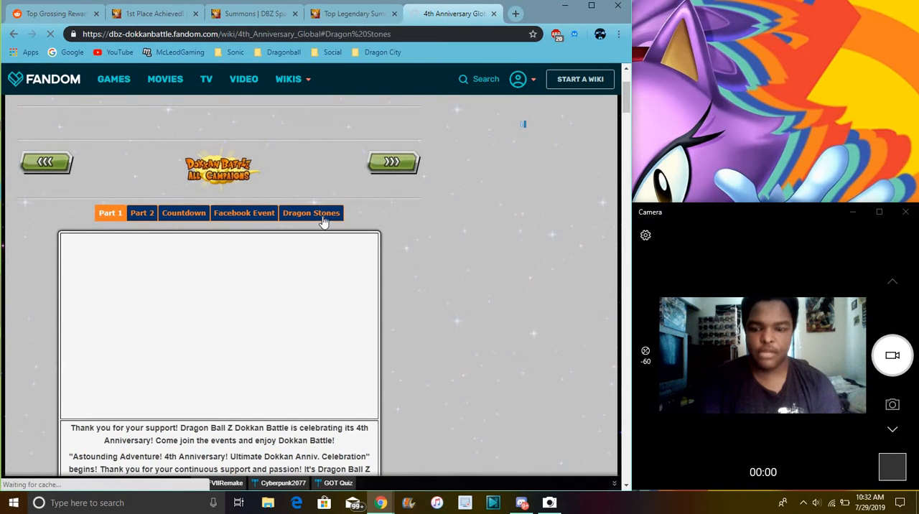
left_click(310, 213)
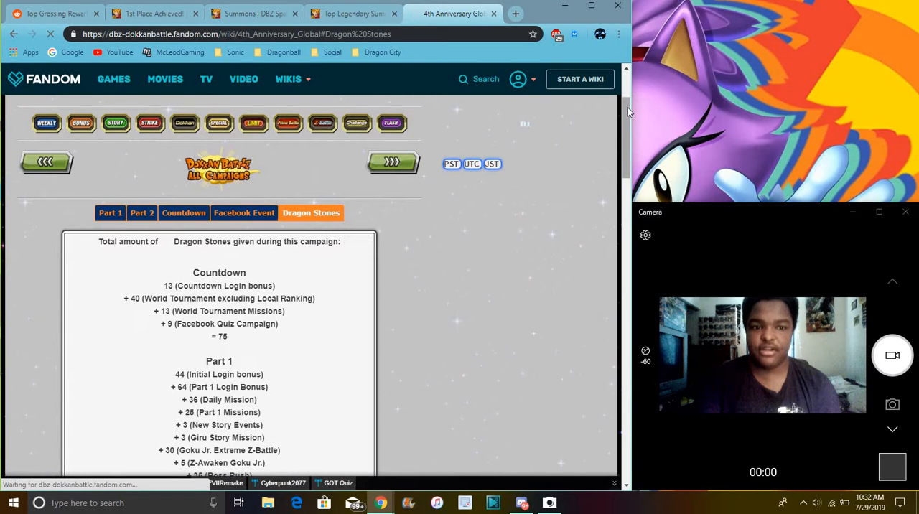
- Scroll through the Dragon Stones breakdown to Part 2 = 456 and Total = 935
scroll("down", 3)
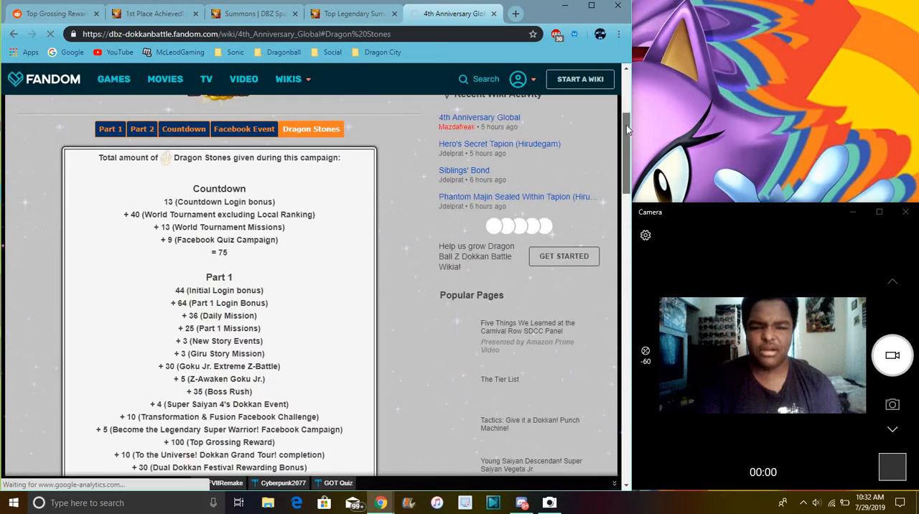
scroll("down", 3)
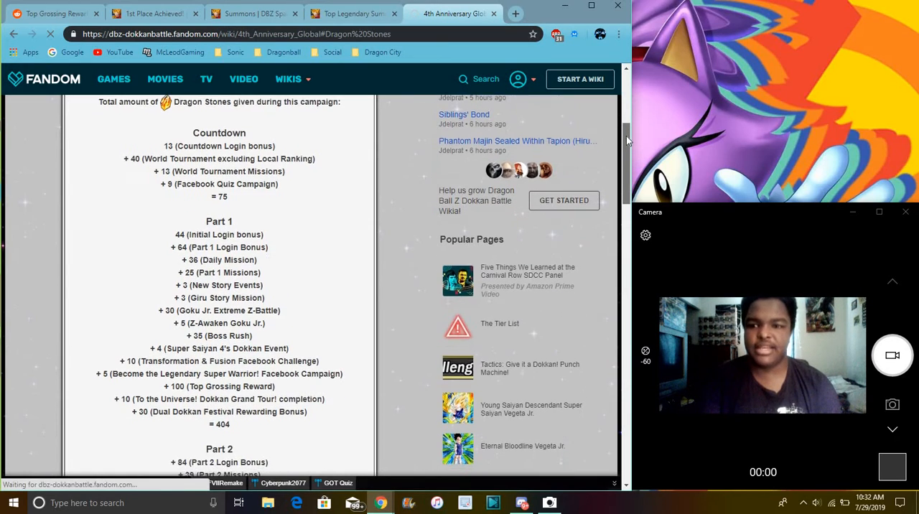
scroll("down", 3)
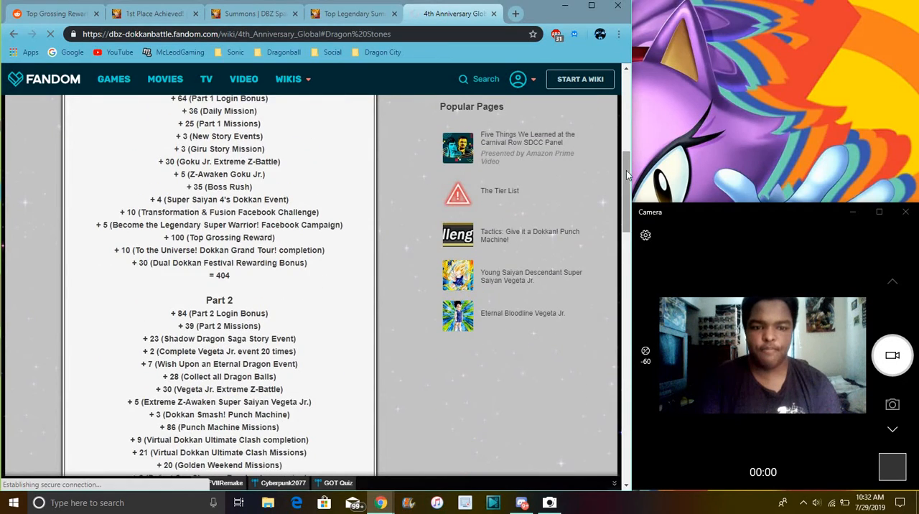
scroll("down", 3)
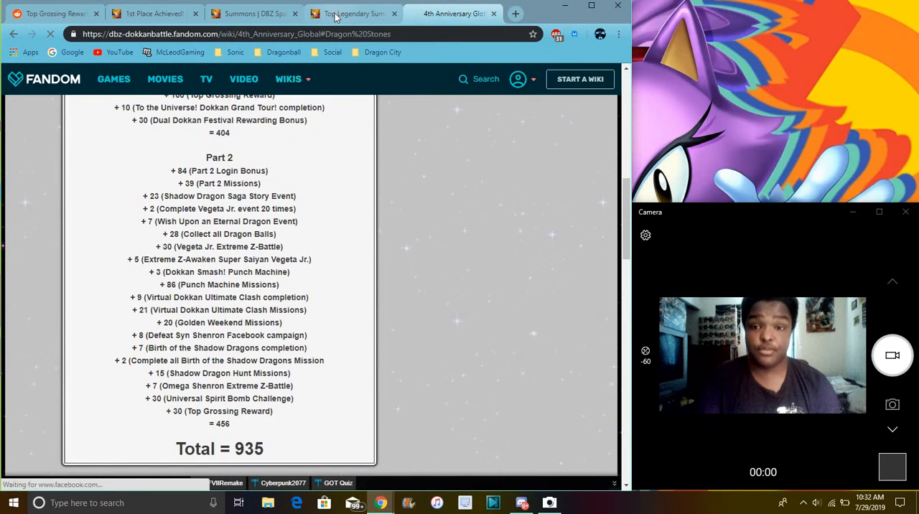
mouse_move(352, 13)
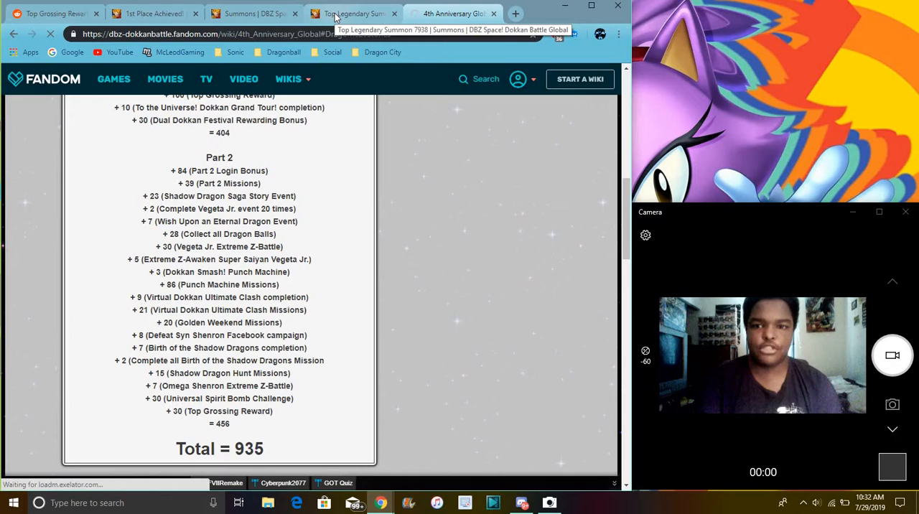
- Review the Top Legendary Summon 7938 rates table and Featured card list
left_click(351, 13)
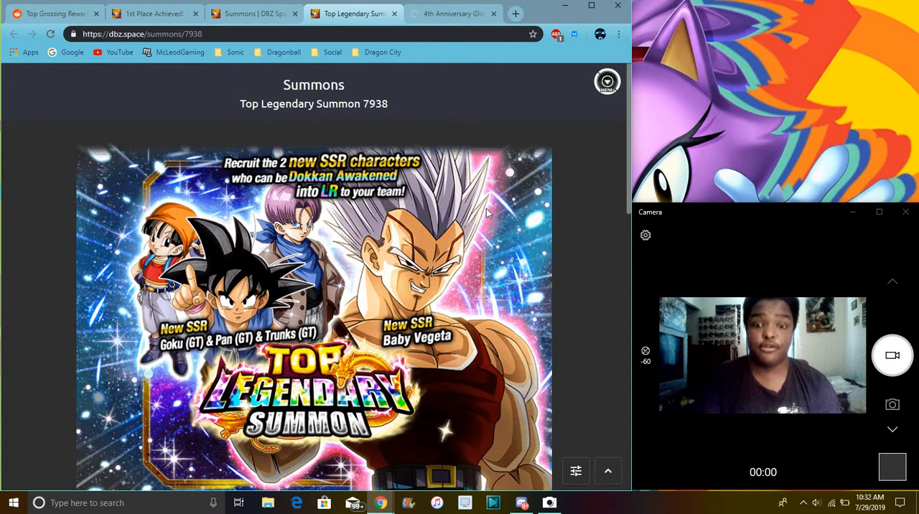
scroll("down", 3)
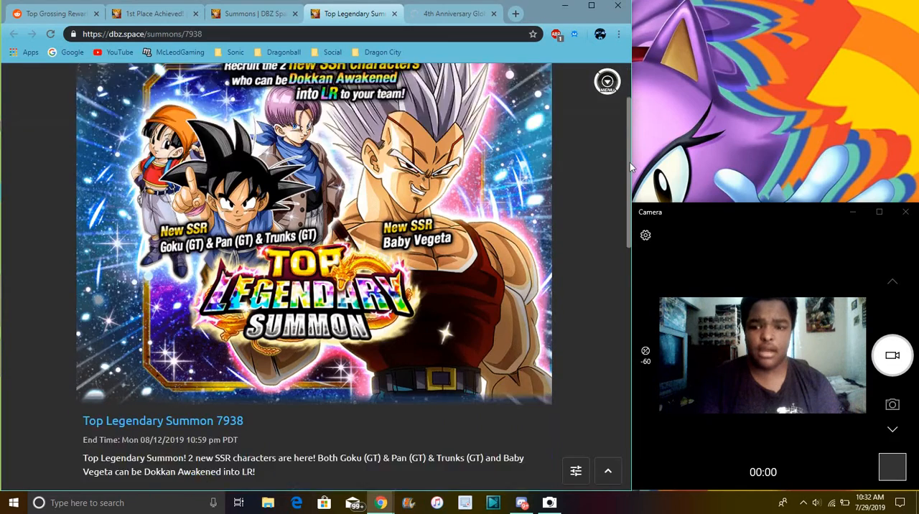
scroll("down", 3)
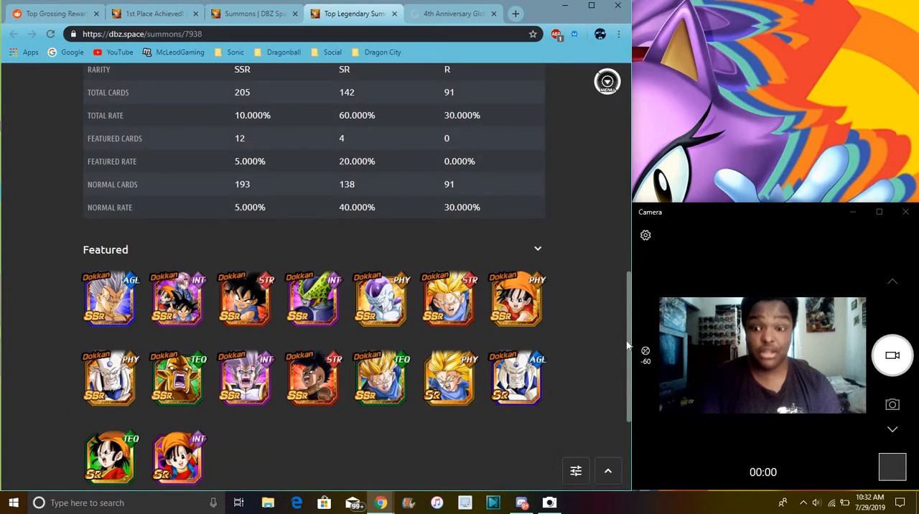
scroll("down", 3)
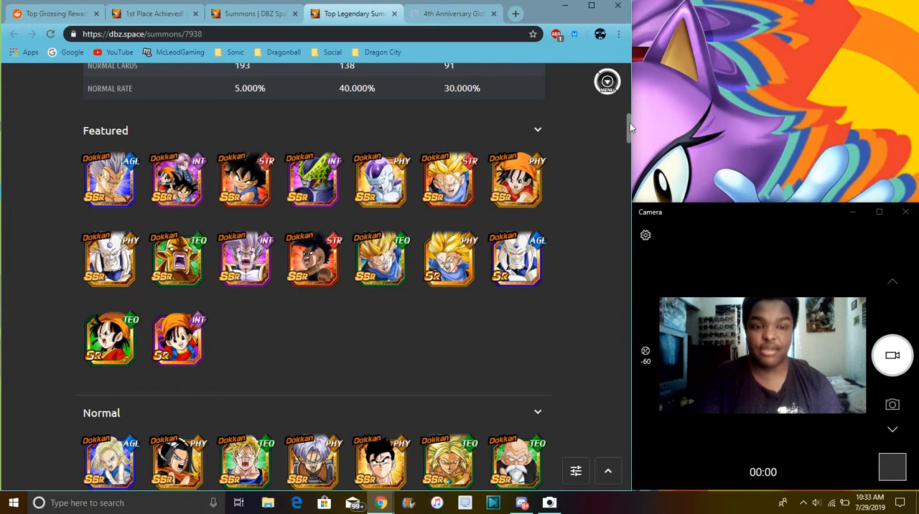
scroll("down", 3)
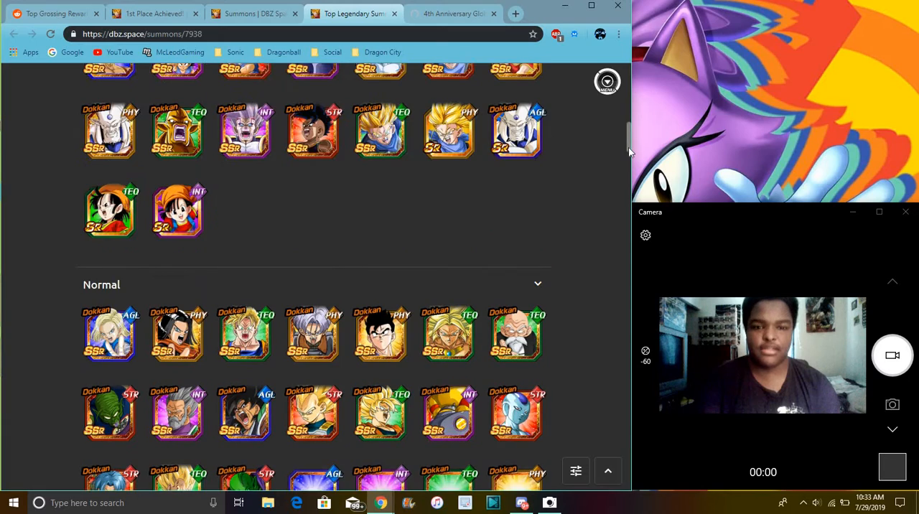
scroll("down", 3)
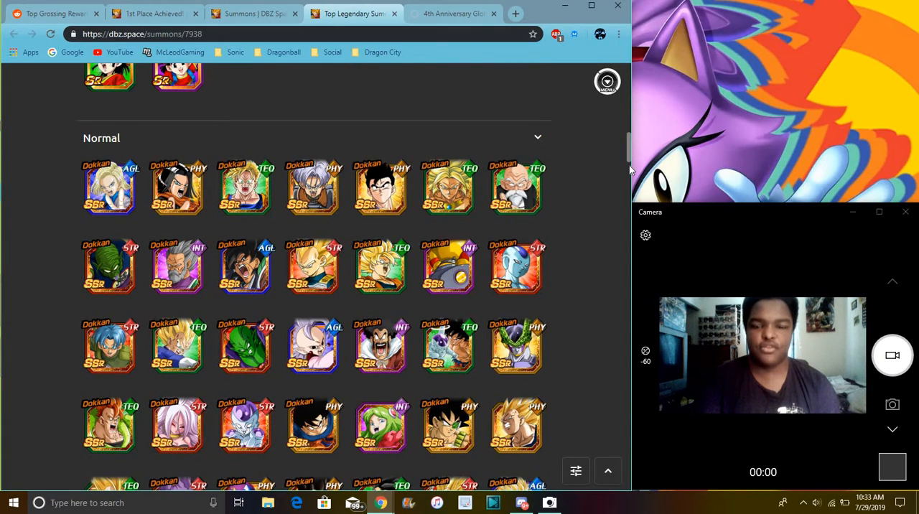
- Continue through the Normal character list of Top Legendary Summon 7938
scroll("down", 3)
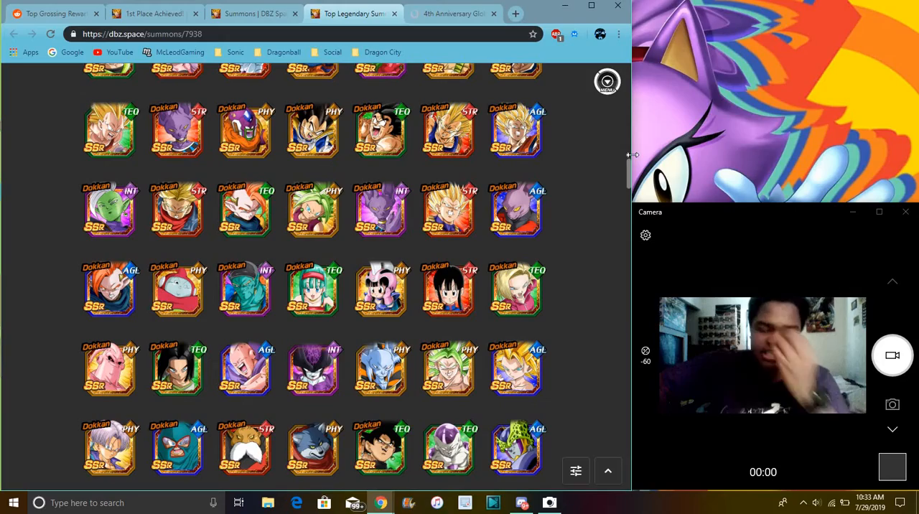
scroll("down", 3)
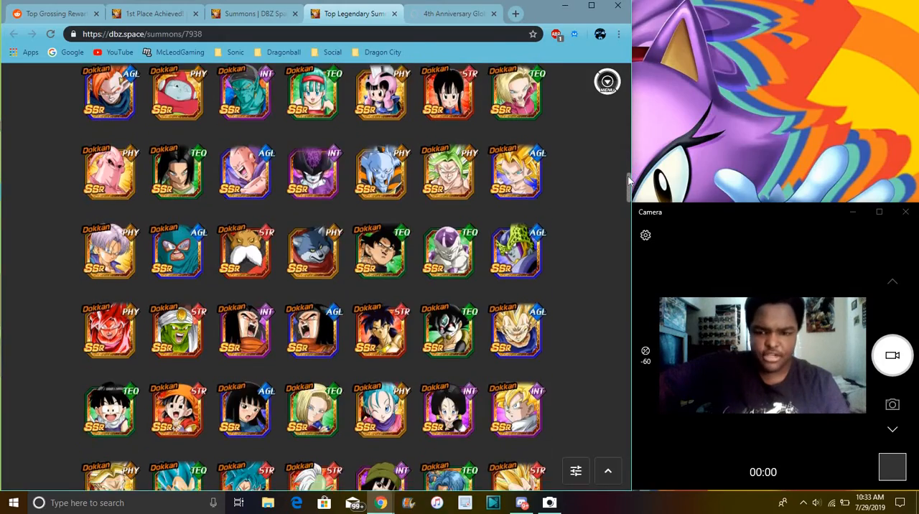
scroll("down", 3)
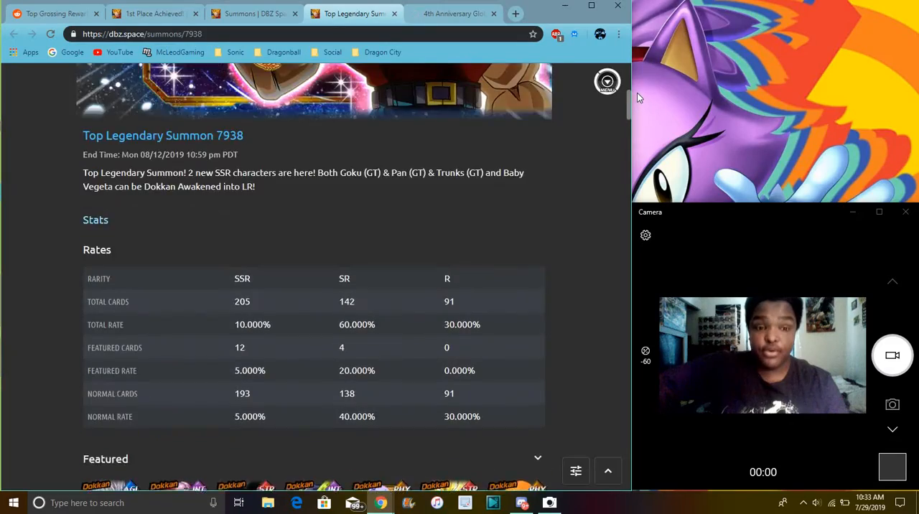
scroll("up", 3)
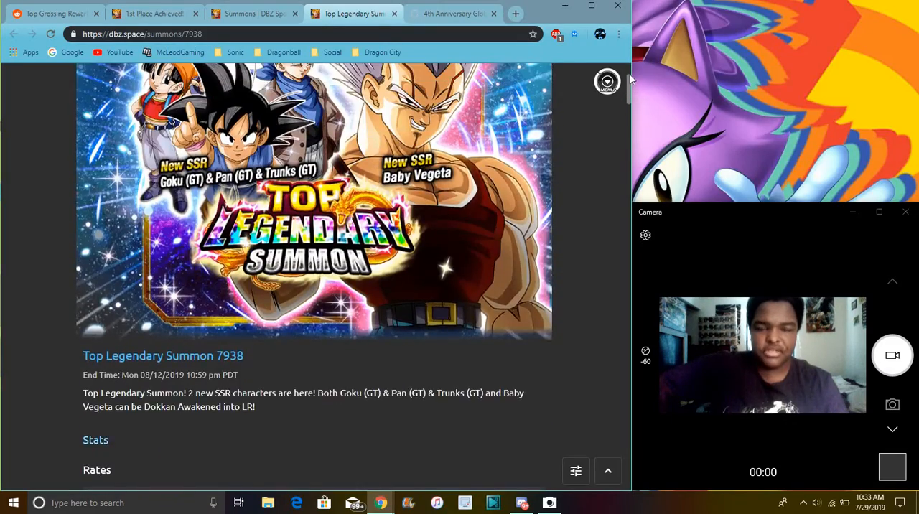
scroll("down", 3)
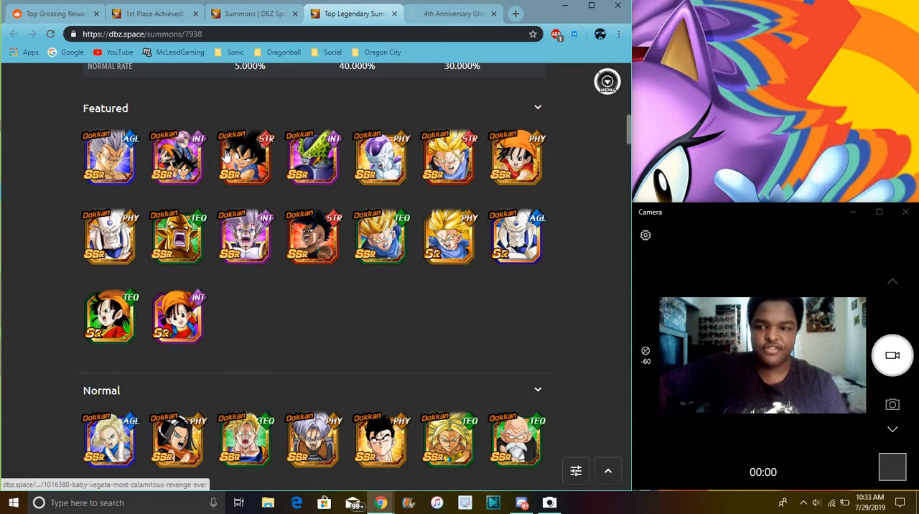
mouse_move(332, 163)
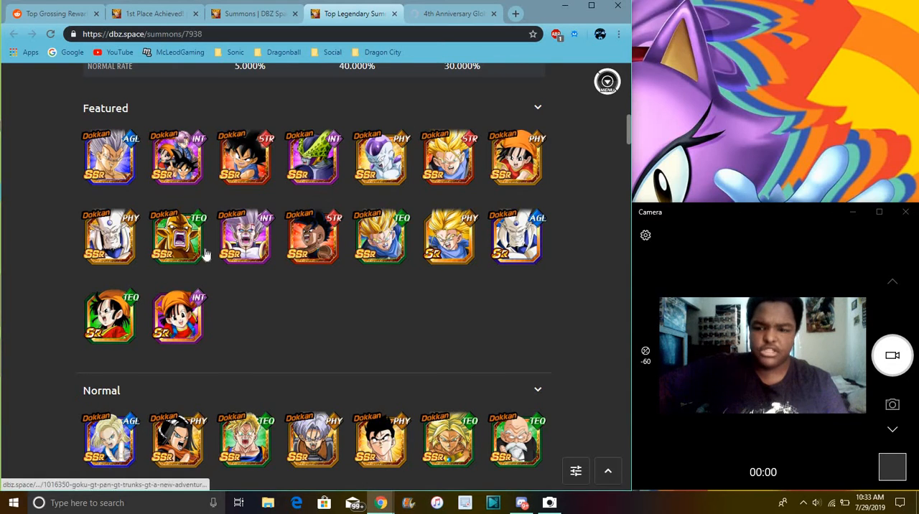
mouse_move(513, 189)
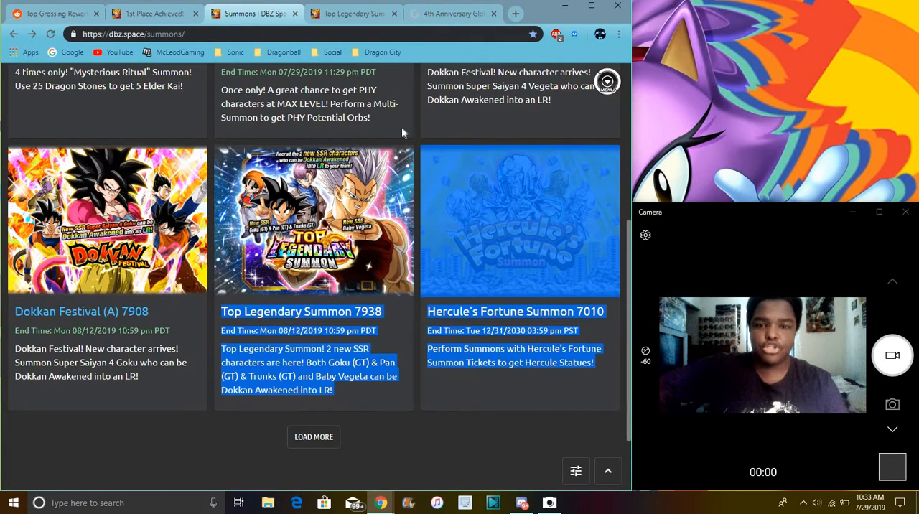
- Read through the 1st Place Achieved article's Dragon Stone reward details
left_click(150, 13)
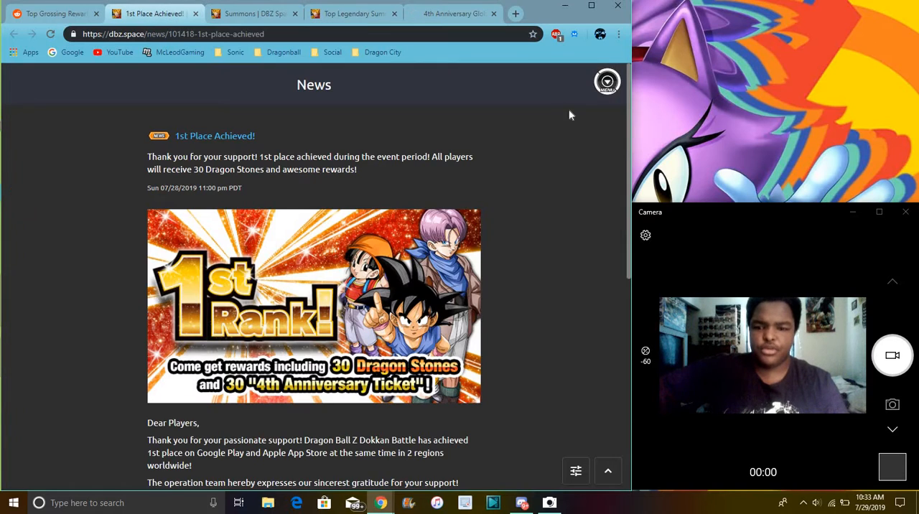
scroll("down", 3)
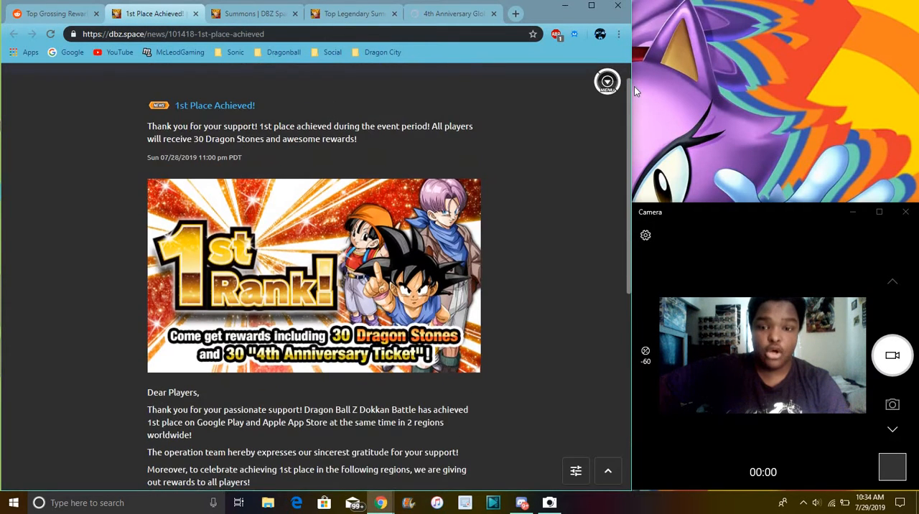
scroll("down", 3)
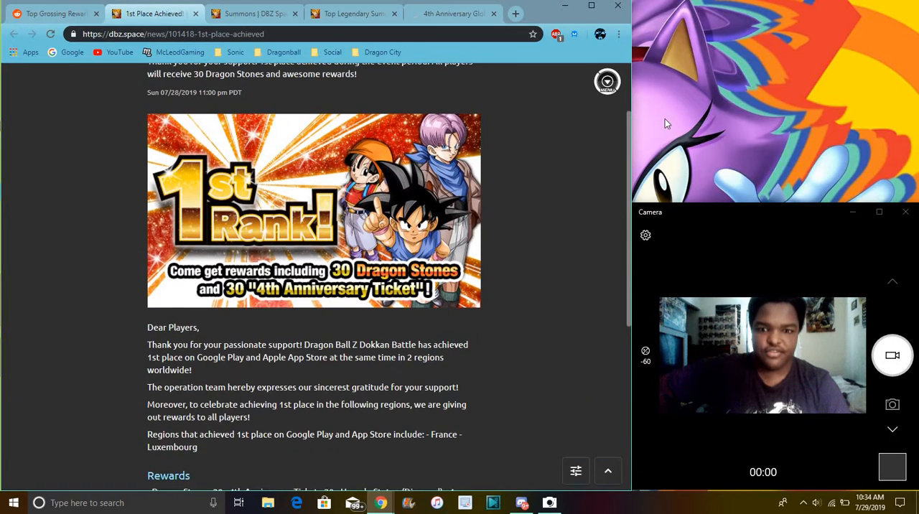
scroll("up", 3)
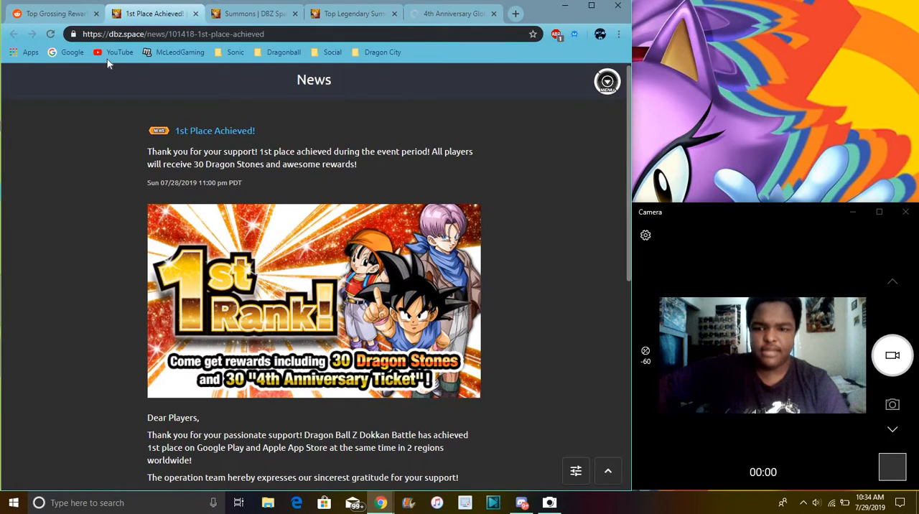
- Return to the Reddit Top Grossing RewarDs post and scroll into it
left_click(55, 13)
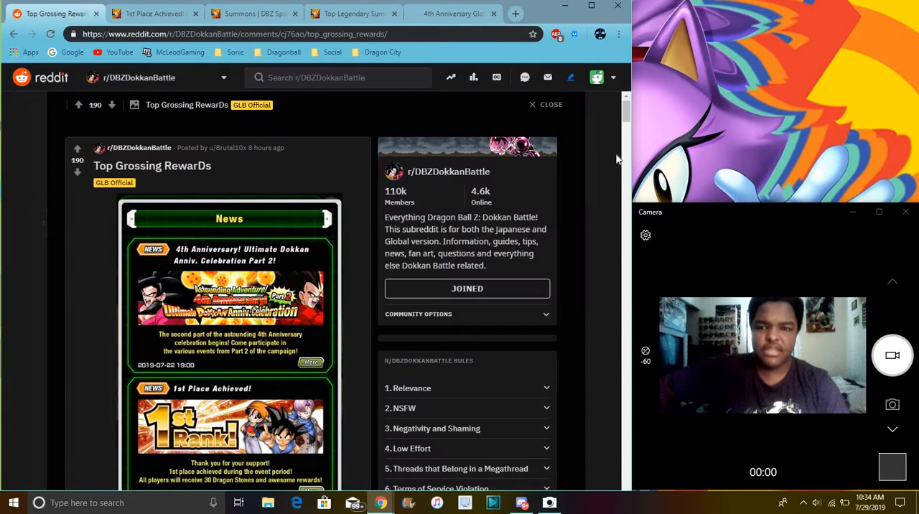
scroll("down", 3)
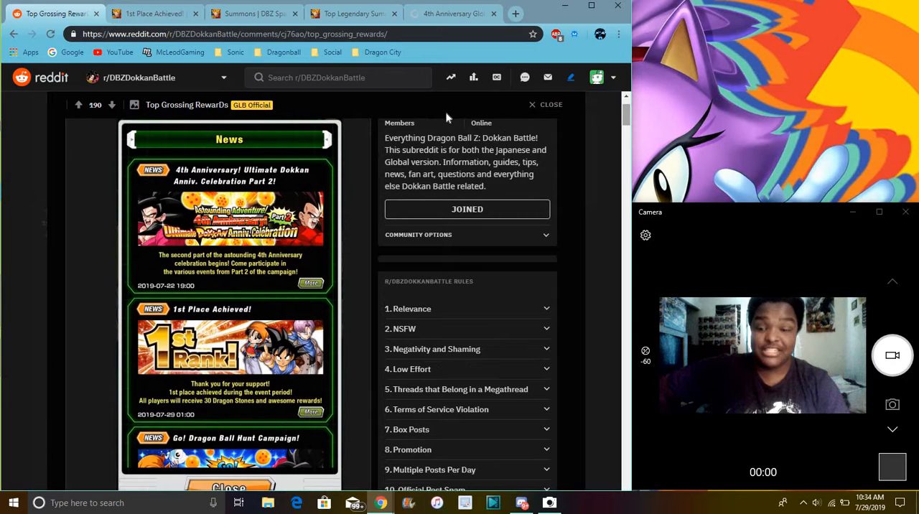